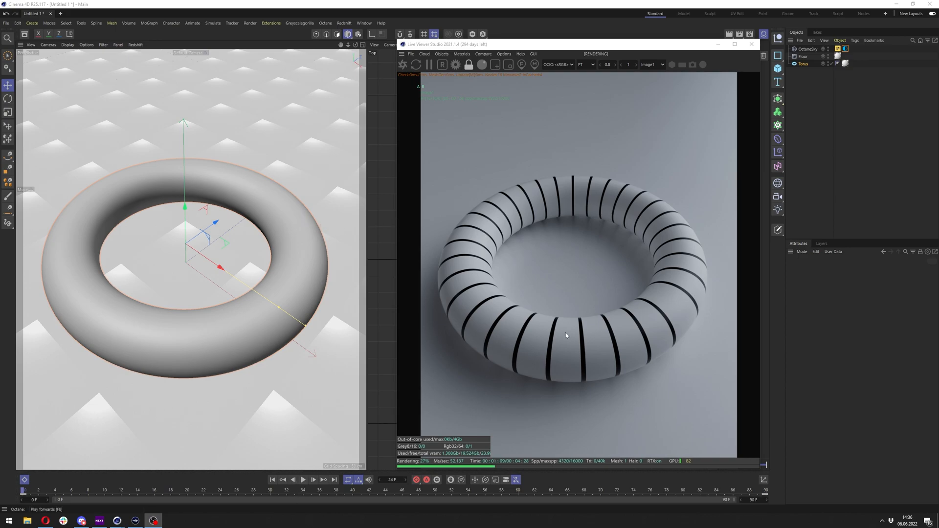
pyautogui.moveTo(503, 331)
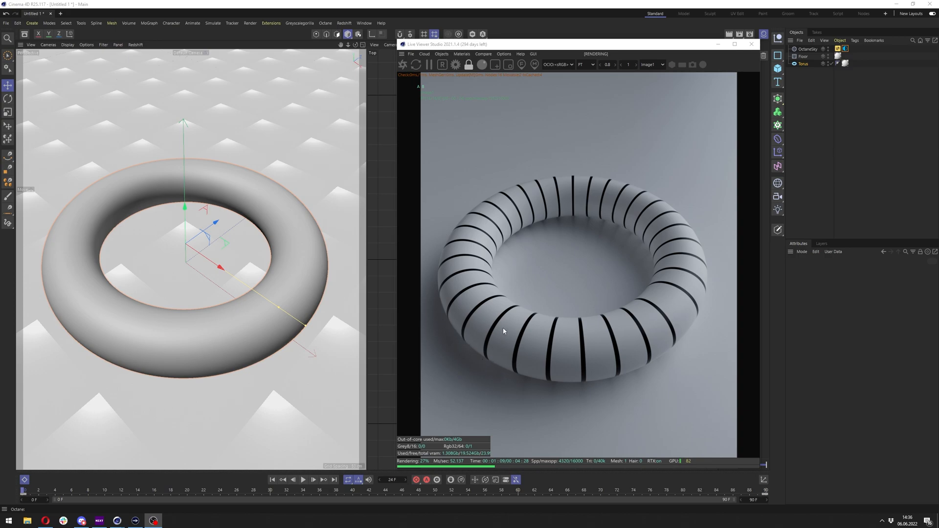
pyautogui.moveTo(580, 356)
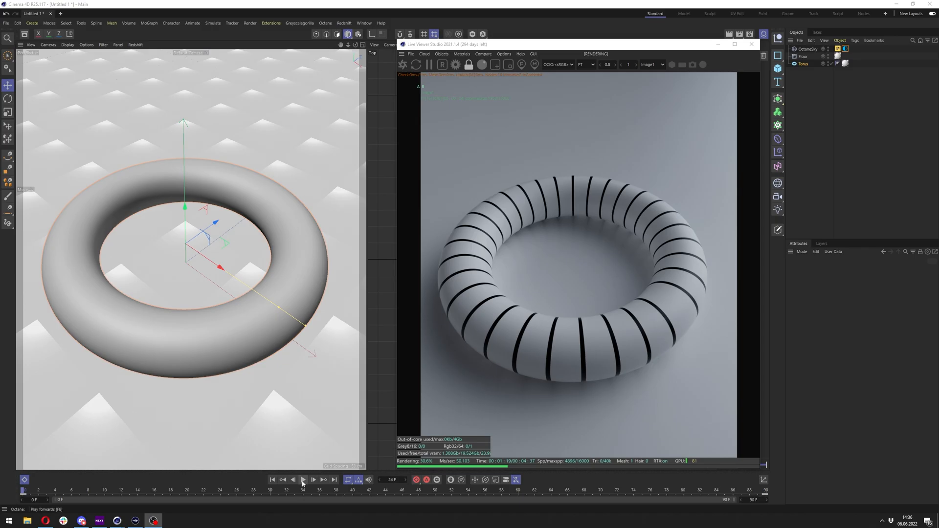
# Create an Octane material and wire Transform, Sine Wave, Gradient and Texture Projection nodes into Diffuse
pyautogui.click(302, 479)
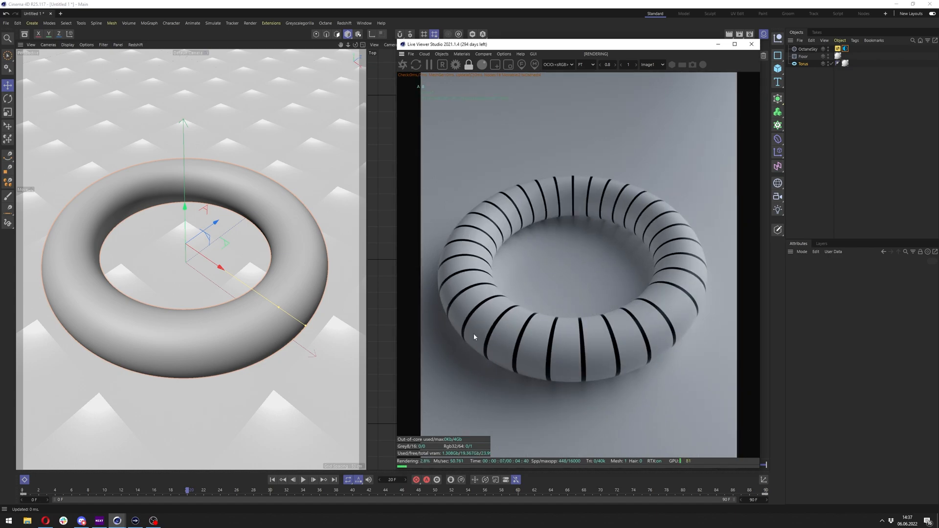
pyautogui.click(750, 44)
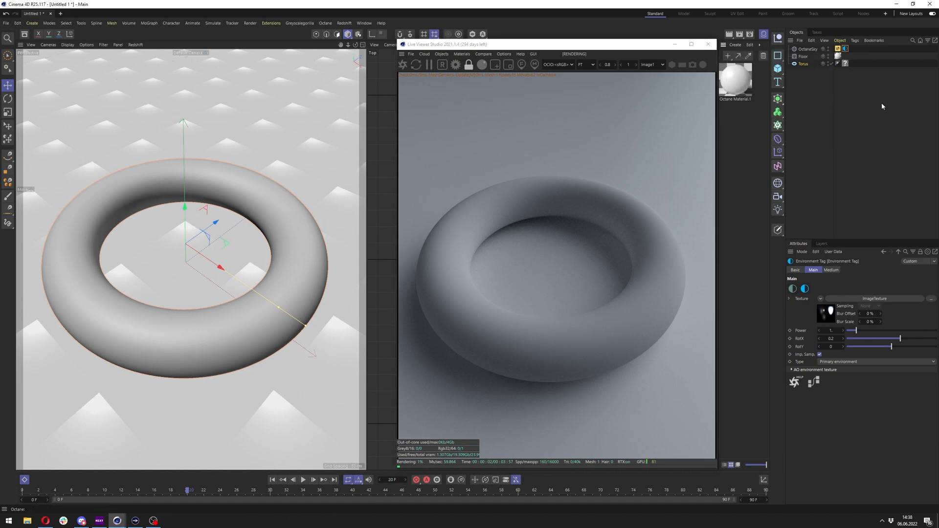
pyautogui.click(734, 78)
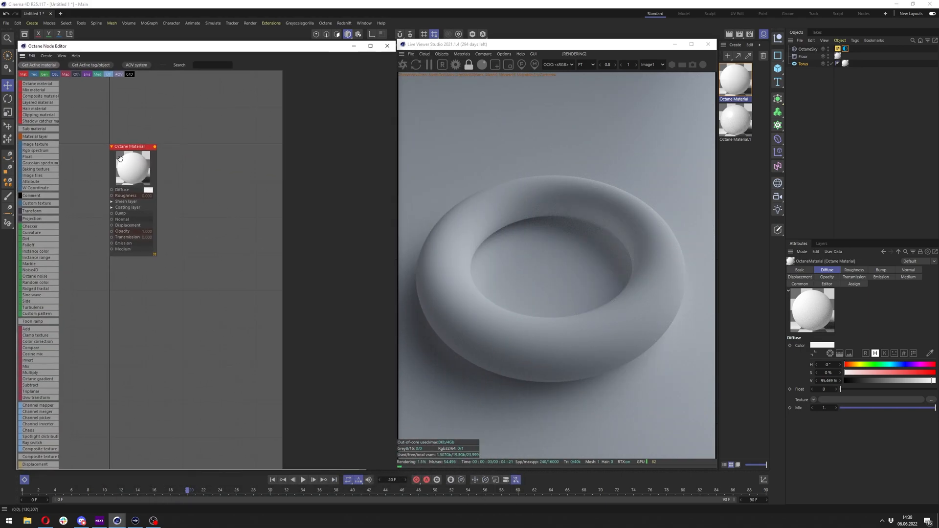
pyautogui.moveTo(129, 146); pyautogui.dragTo(229, 170)
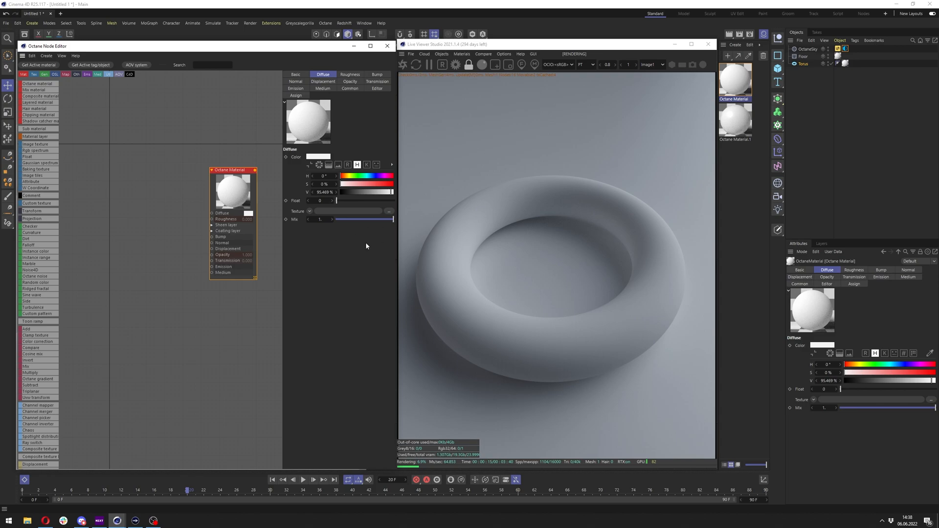
pyautogui.click(29, 294)
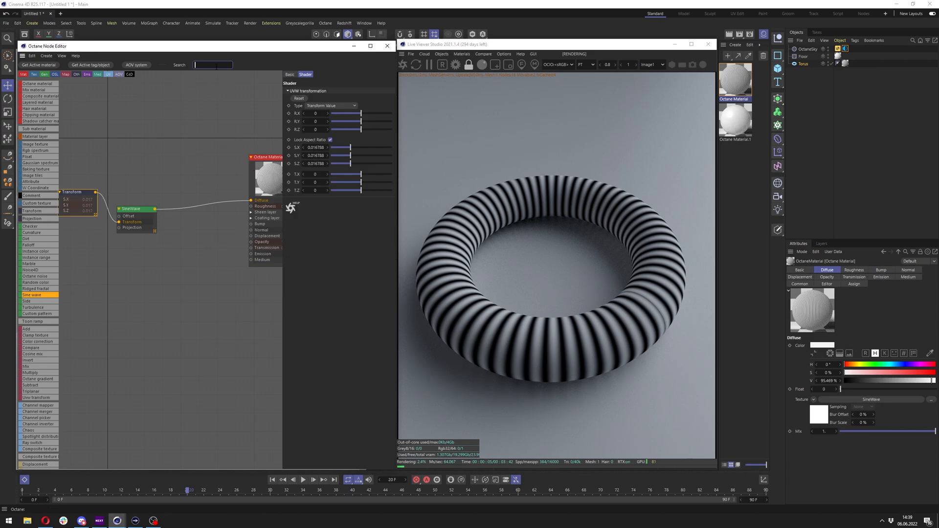
pyautogui.write('octane')
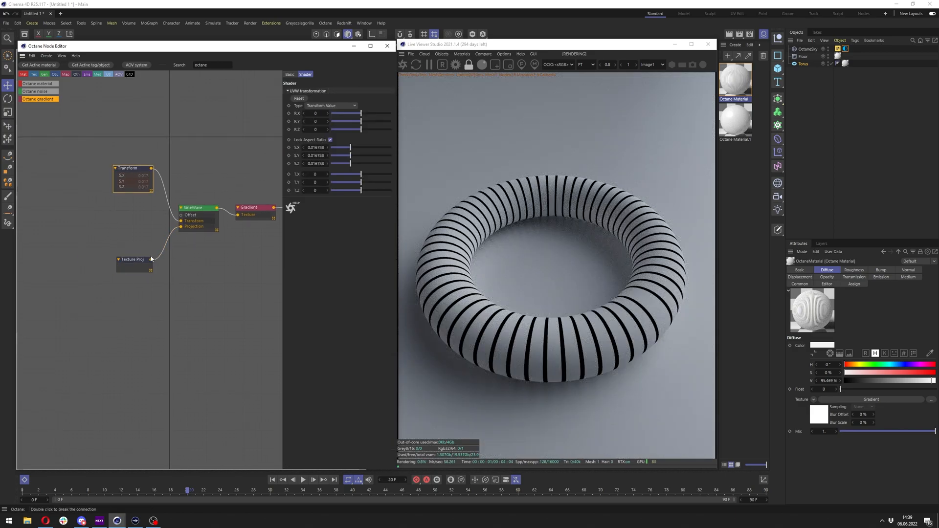
# Set the Texture Projection node's projection to Distorted mesh UV
pyautogui.click(353, 90)
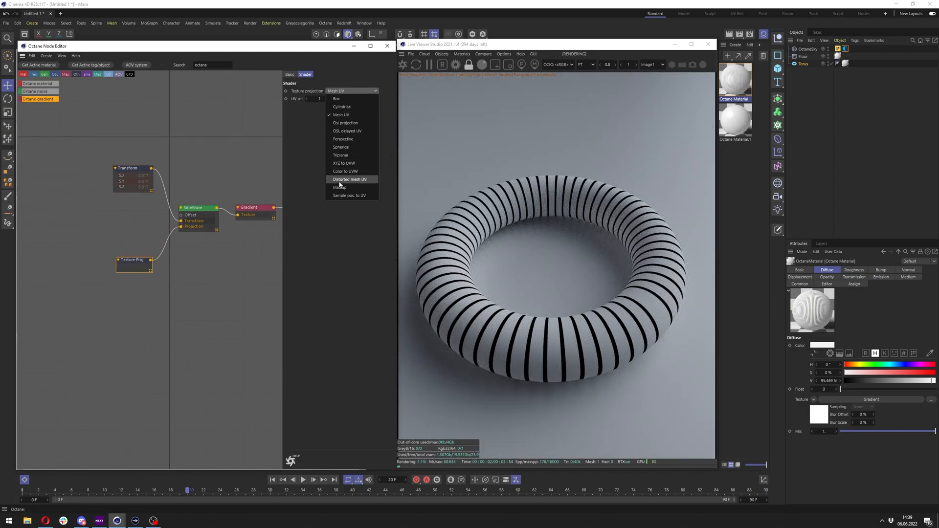
pyautogui.click(349, 179)
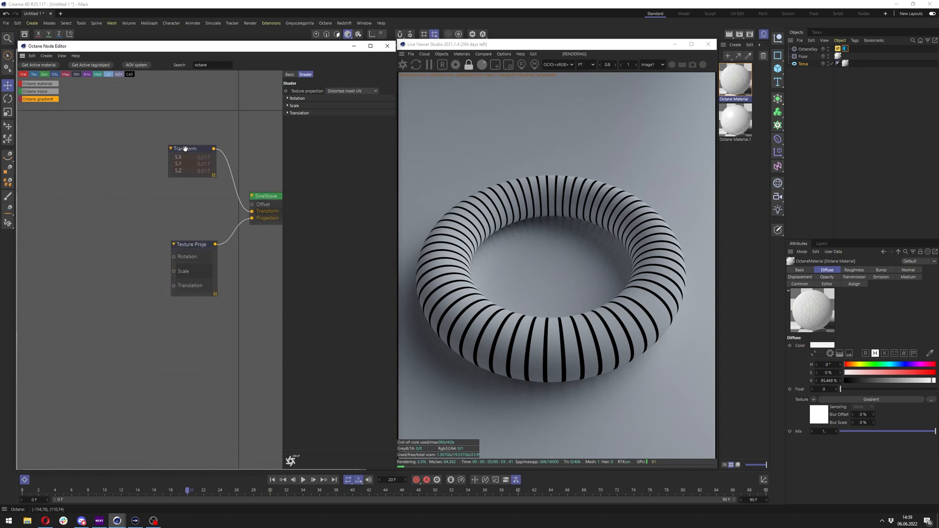
pyautogui.click(187, 148)
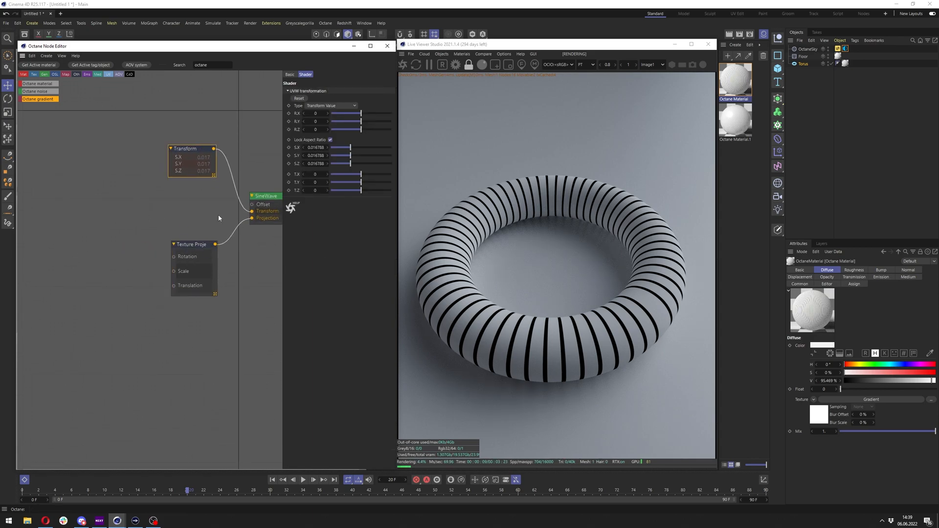
# Make the torus an editable polygon object and delete its UVW tag
pyautogui.click(802, 63)
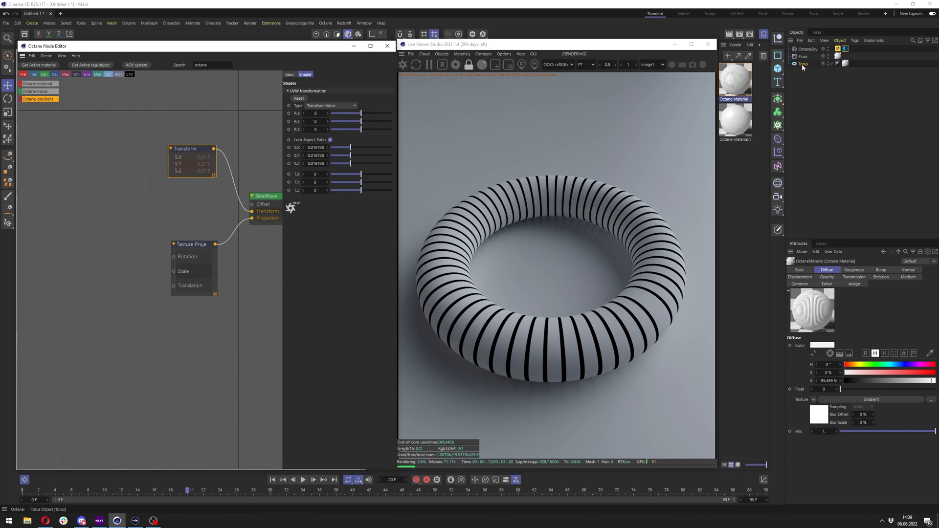
pyautogui.moveTo(803, 64)
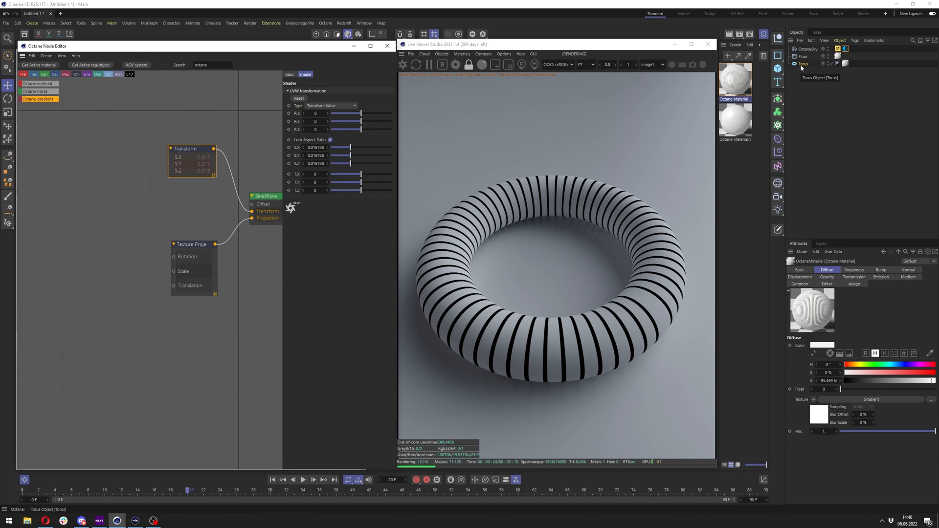
pyautogui.click(291, 207)
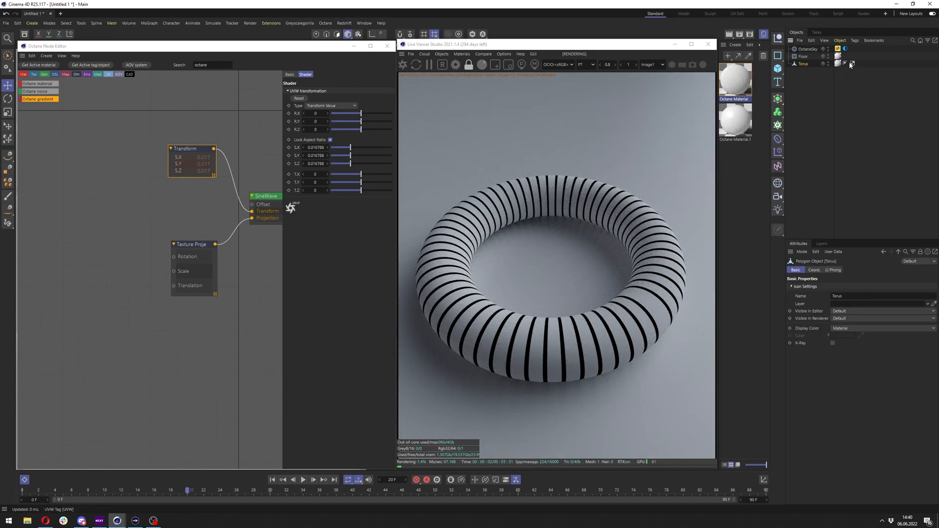
pyautogui.click(852, 63)
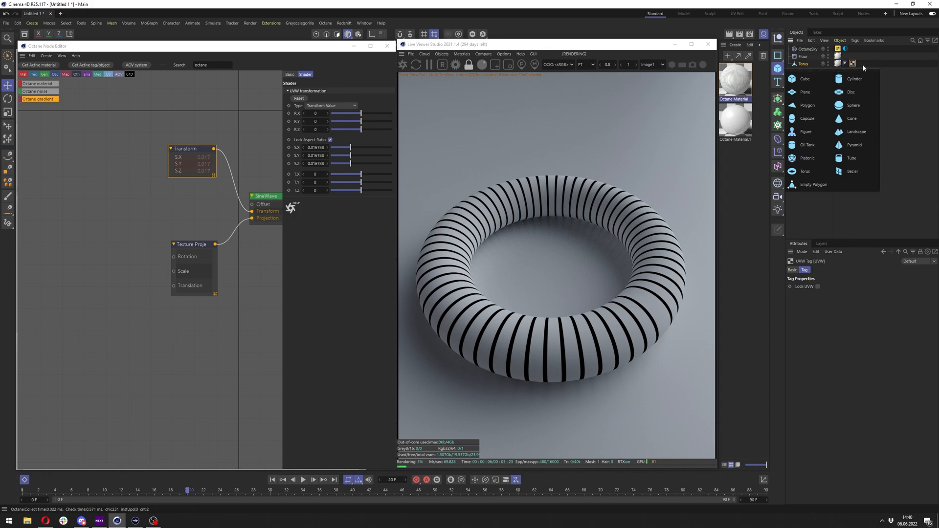
pyautogui.click(851, 64)
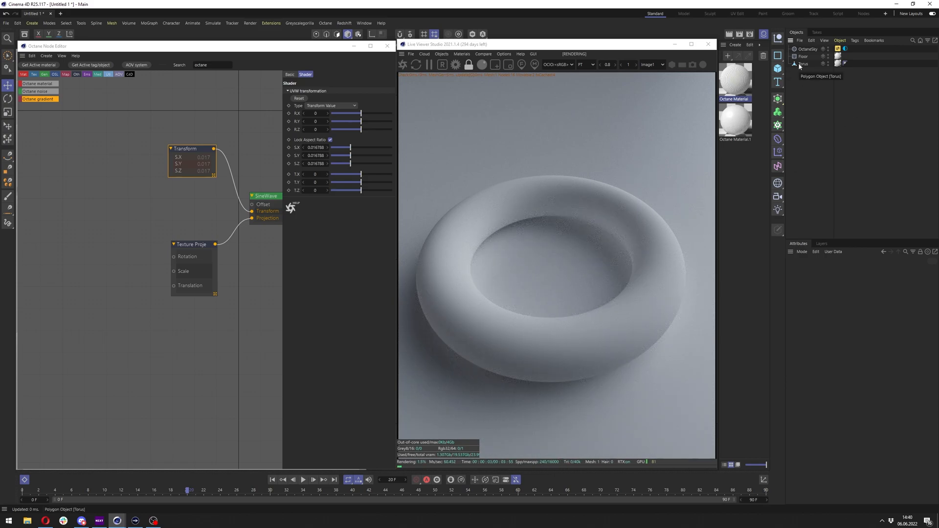
# Generate new UVWs for the torus using Set UVW from Projection with Cubic 2
pyautogui.click(802, 64)
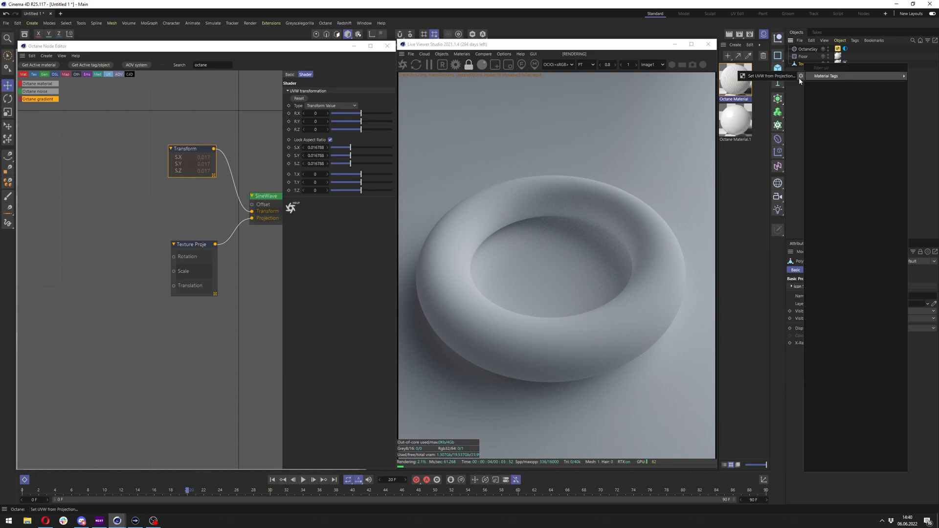
pyautogui.click(778, 75)
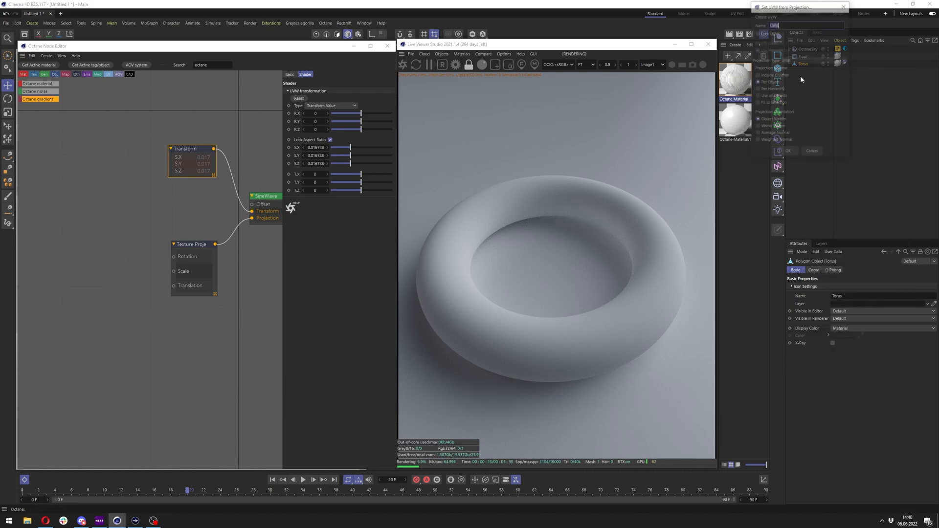
pyautogui.click(816, 61)
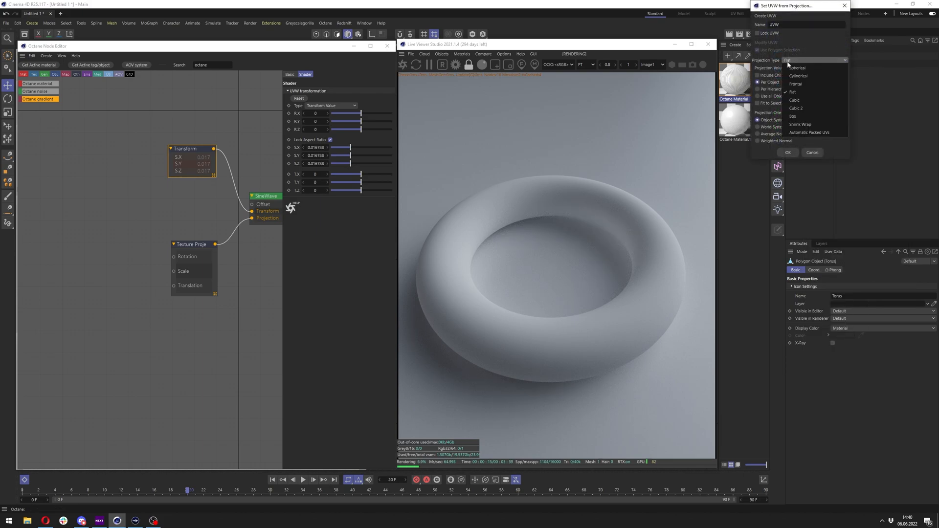
pyautogui.moveTo(794, 116)
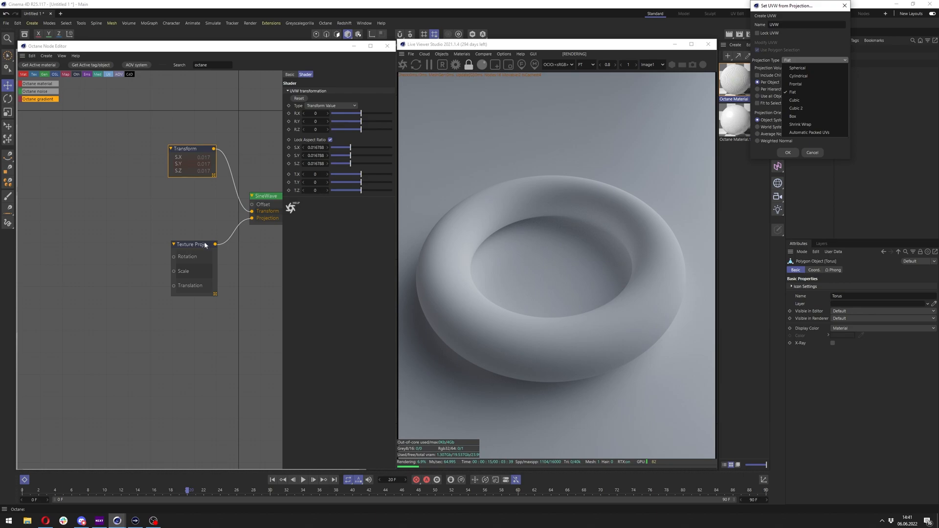
pyautogui.moveTo(797, 107)
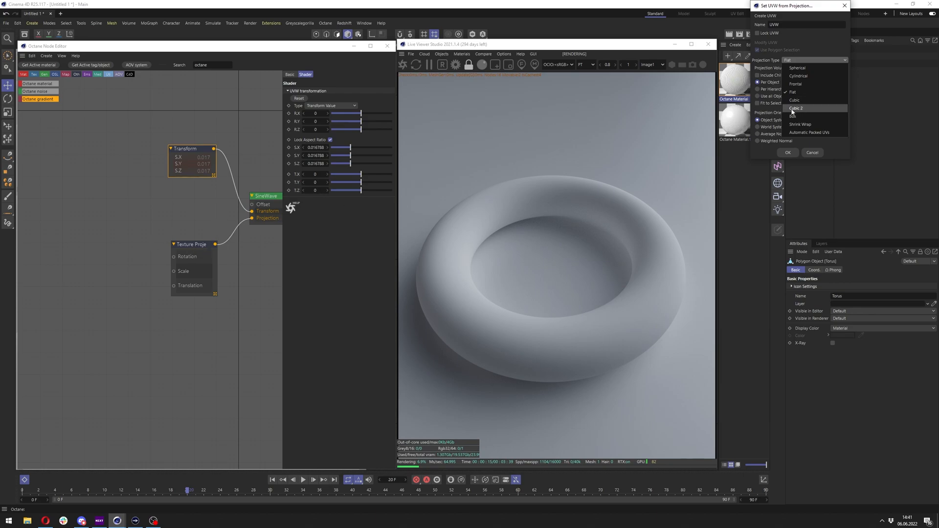
pyautogui.moveTo(809, 133)
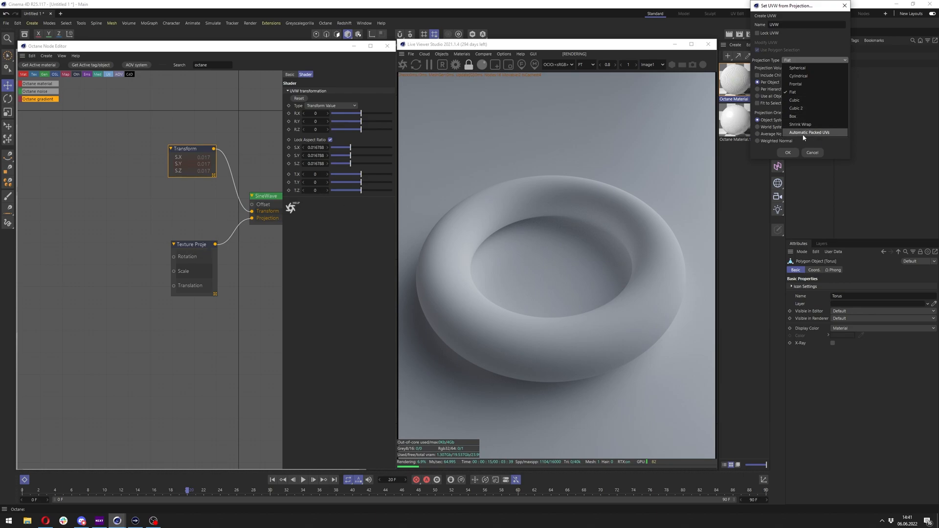
pyautogui.click(809, 133)
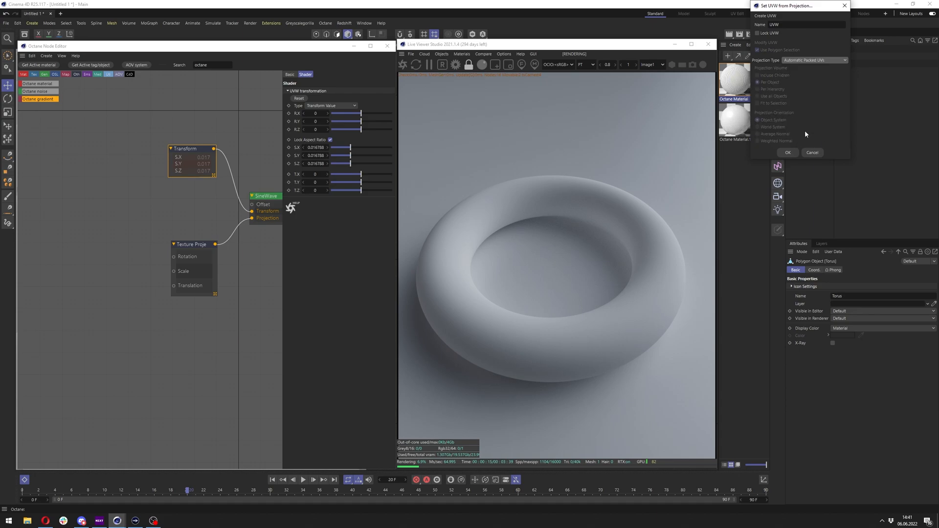
pyautogui.click(788, 152)
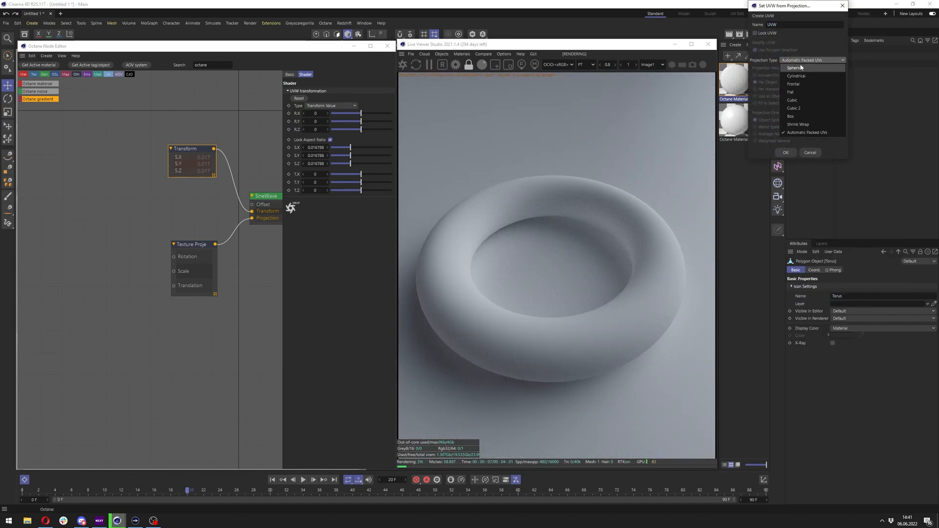
pyautogui.click(794, 107)
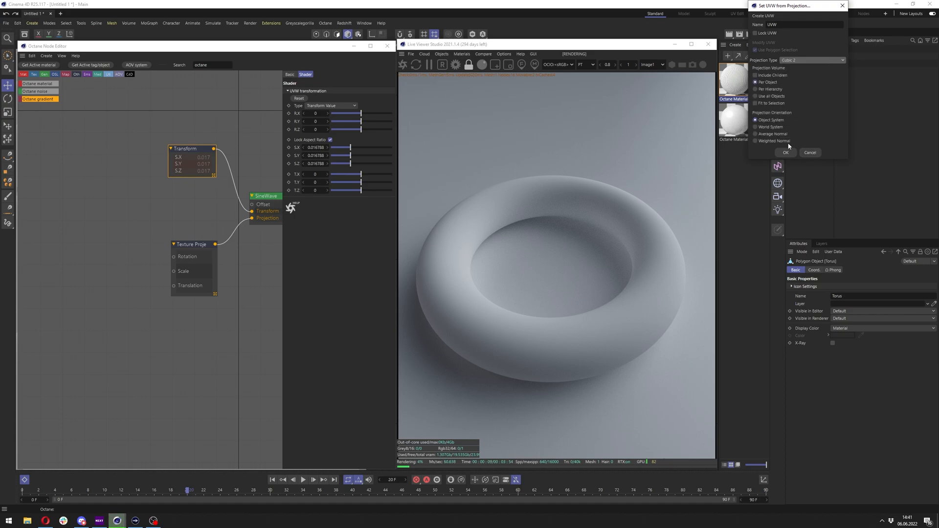
pyautogui.click(786, 152)
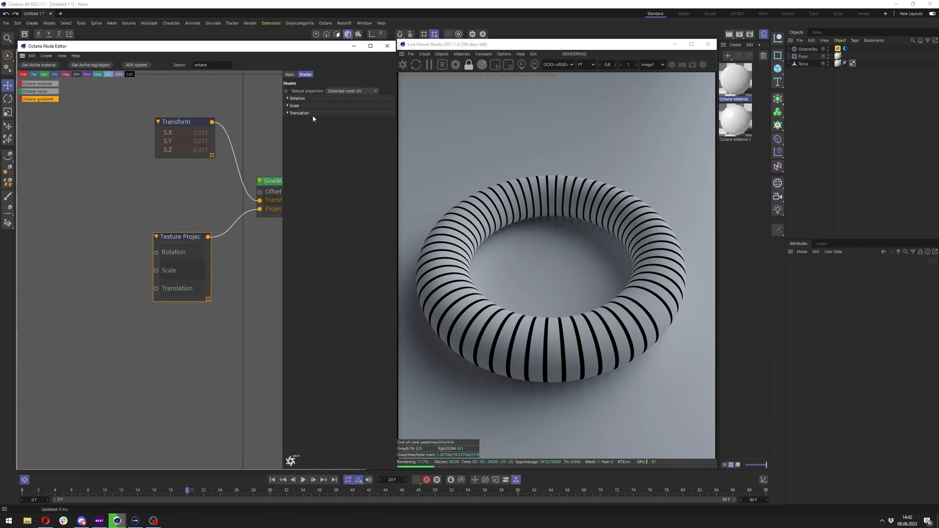
# Expand the projection's Translation, Scale and Rotation groups in the Shader tab
pyautogui.click(299, 113)
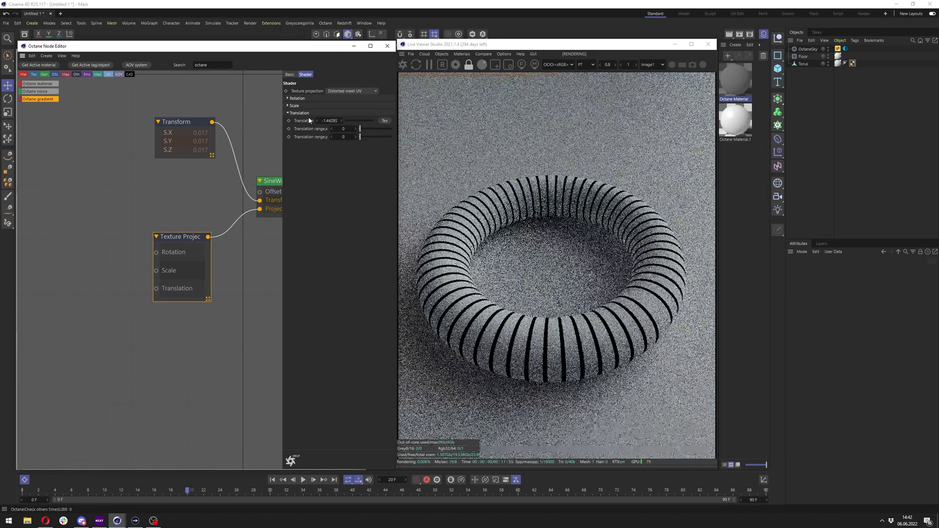
pyautogui.click(294, 105)
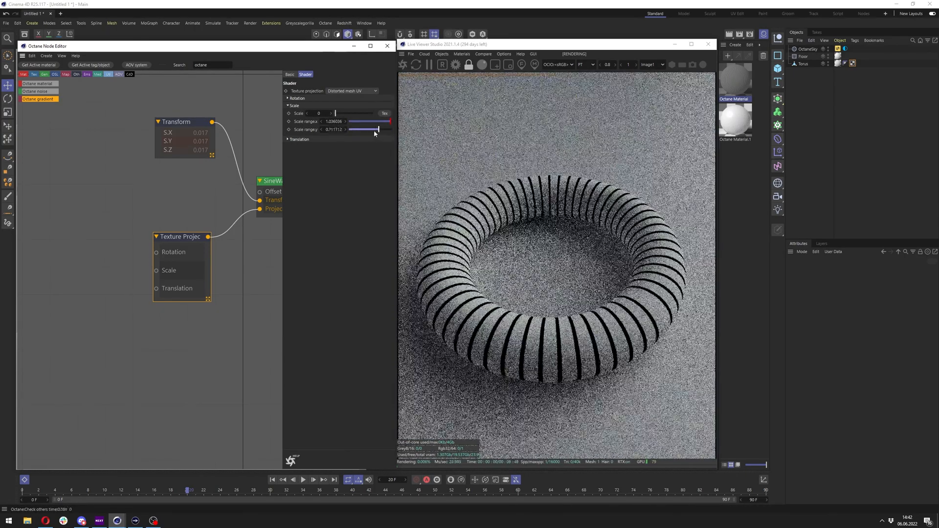
pyautogui.click(289, 106)
pyautogui.write('Noise')
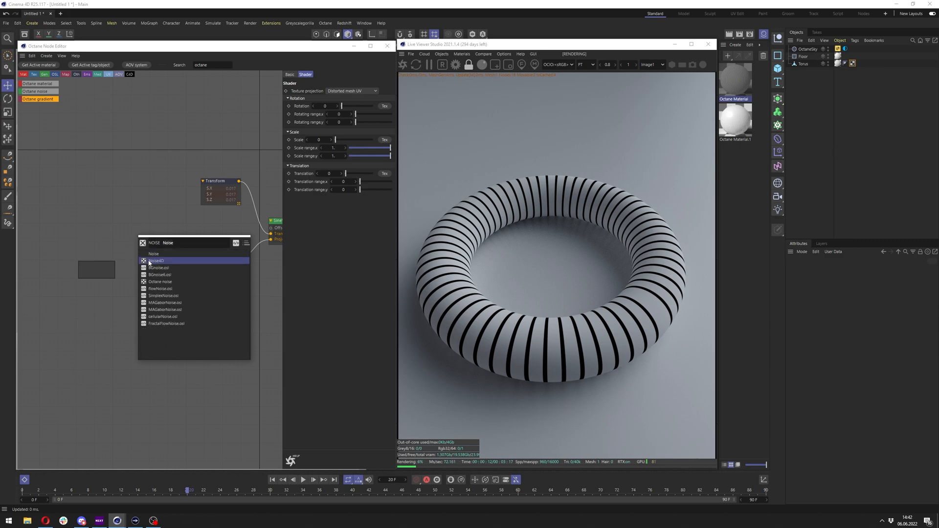
# Wire a Noise4D into the projection's Translation with a Transform input and Zeta noise
pyautogui.click(157, 261)
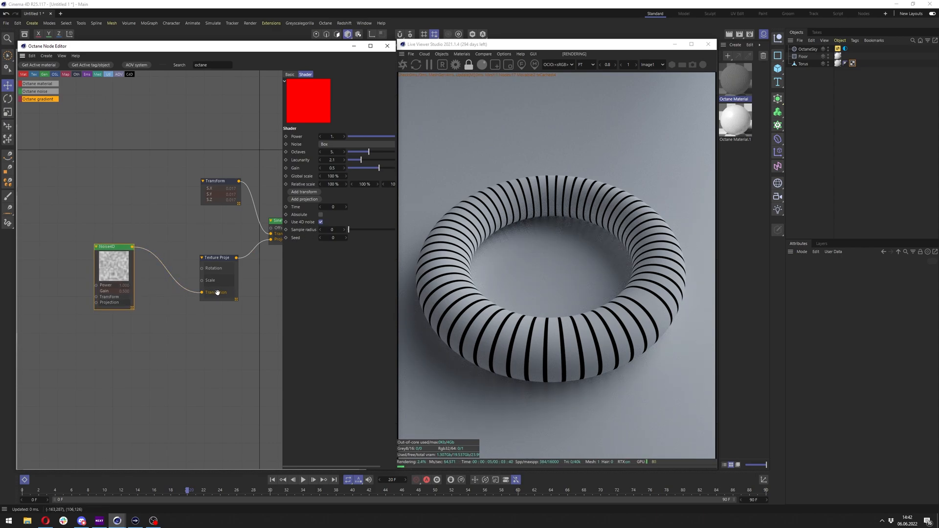
pyautogui.click(216, 293)
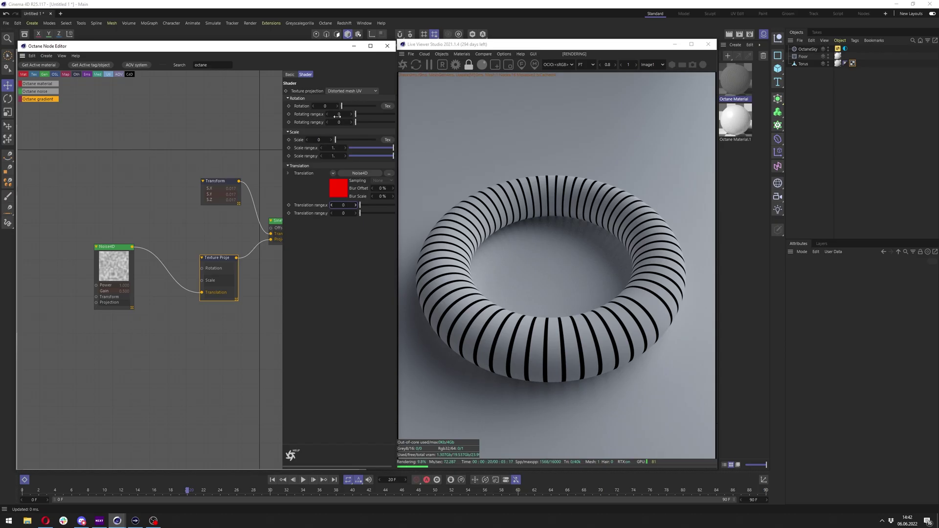
pyautogui.moveTo(342, 114); pyautogui.dragTo(360, 114)
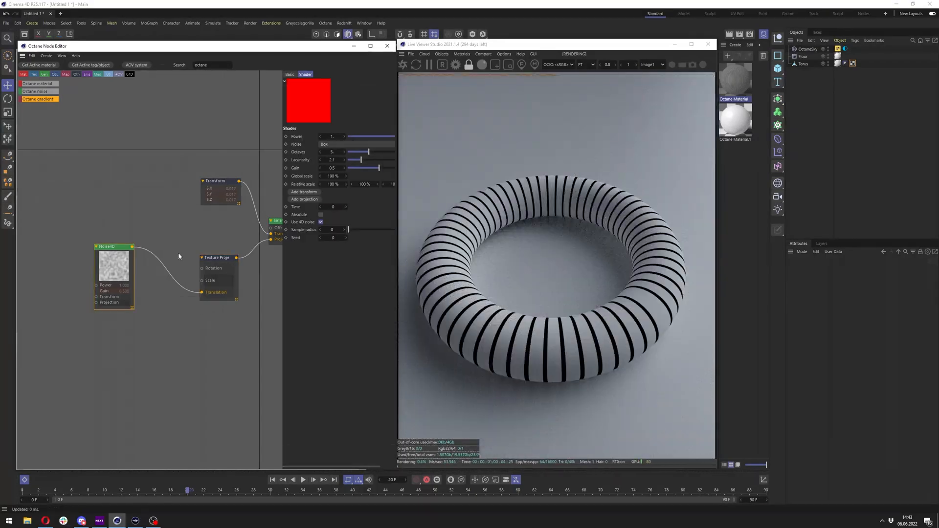
pyautogui.moveTo(114, 264); pyautogui.dragTo(176, 255)
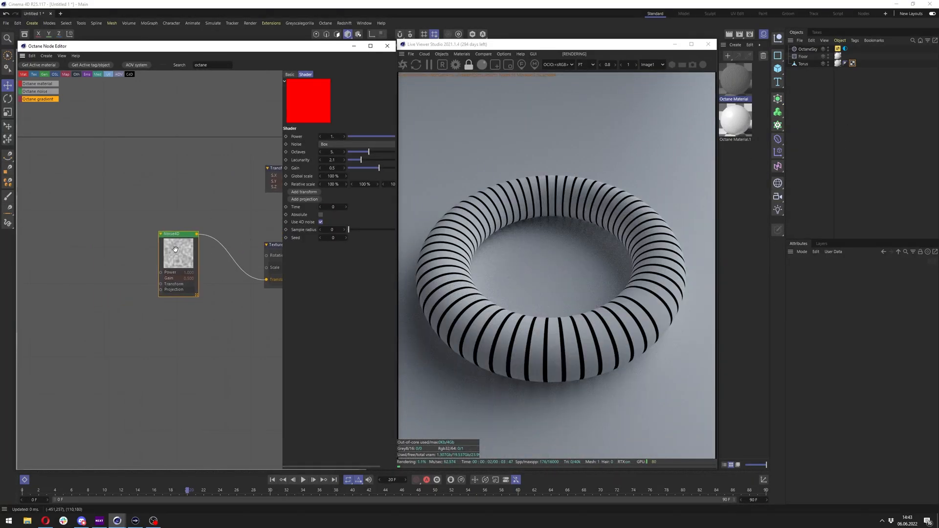
pyautogui.rightClick(178, 254)
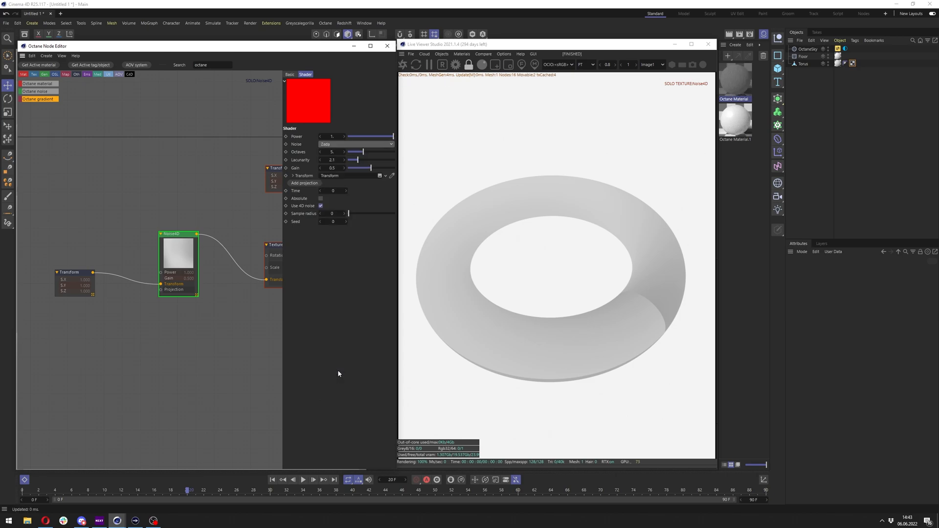
# Shrink the noise Transform's scale, turn off solo preview, and set Noise4D to Turbulence
pyautogui.click(357, 143)
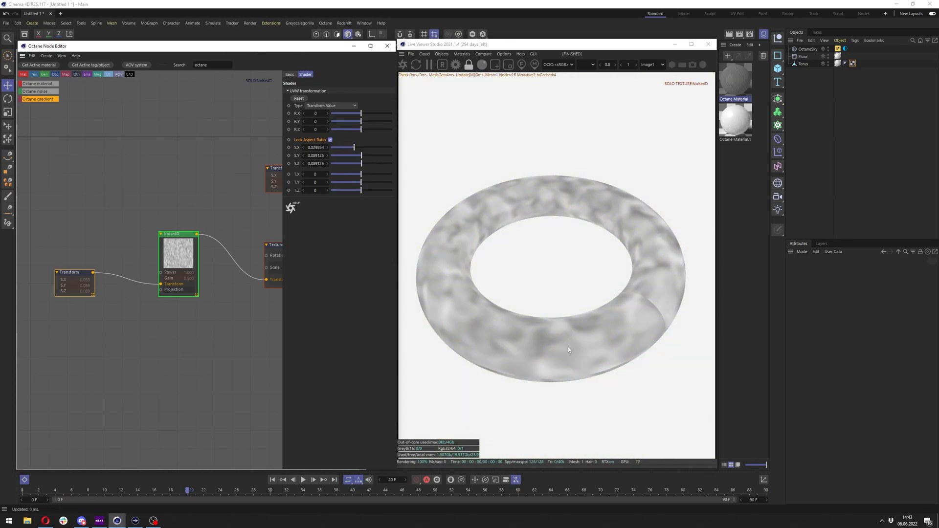
pyautogui.click(178, 251)
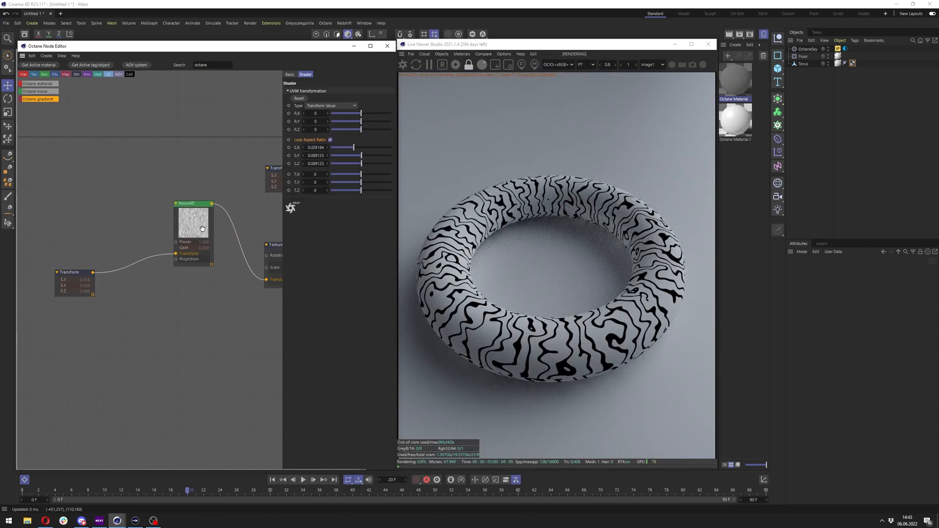
pyautogui.click(162, 225)
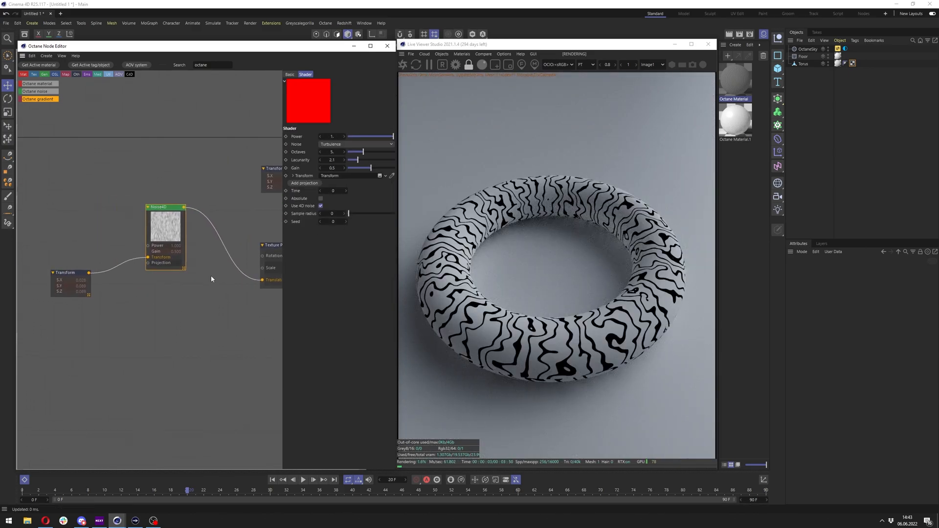
# Switch the noise type to Luka and connect it to the projection's Scale input
pyautogui.click(128, 281)
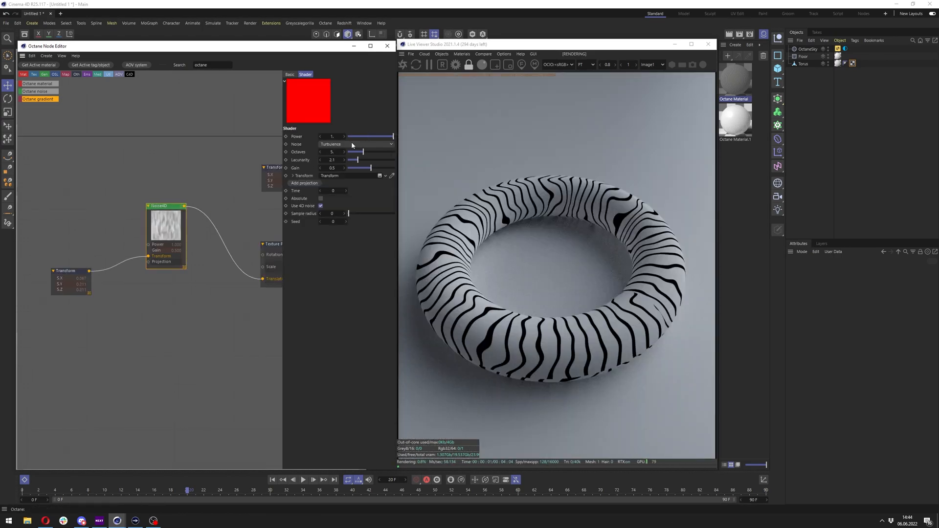
pyautogui.click(357, 144)
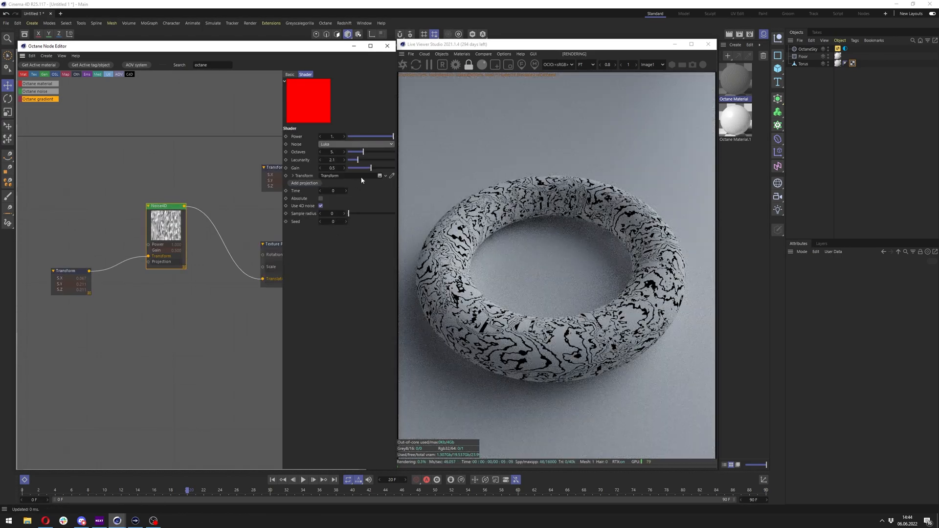
pyautogui.moveTo(354, 152); pyautogui.dragTo(377, 151)
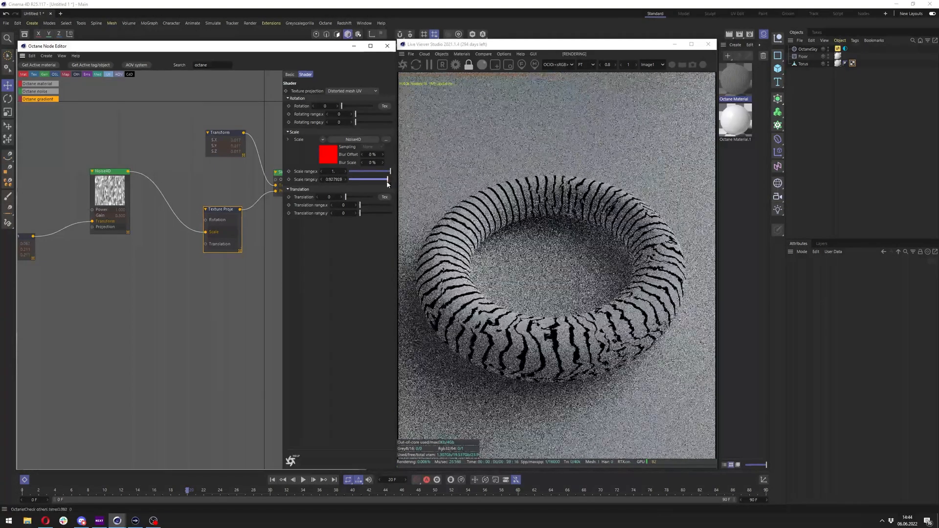
# Set the projection's first Scale range value to 10, then keyframe the noise Time
pyautogui.moveTo(386, 179); pyautogui.dragTo(364, 179)
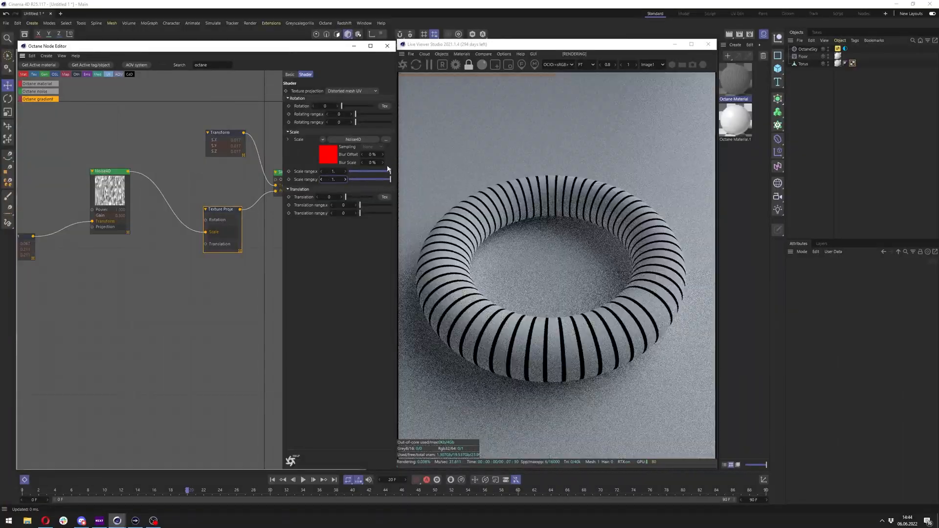
pyautogui.moveTo(353, 172); pyautogui.dragTo(362, 171)
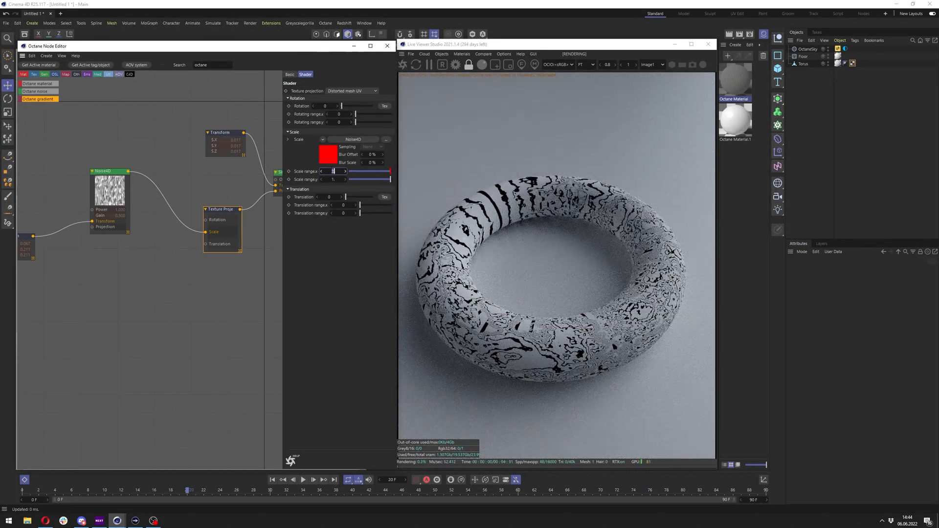
pyautogui.write('10')
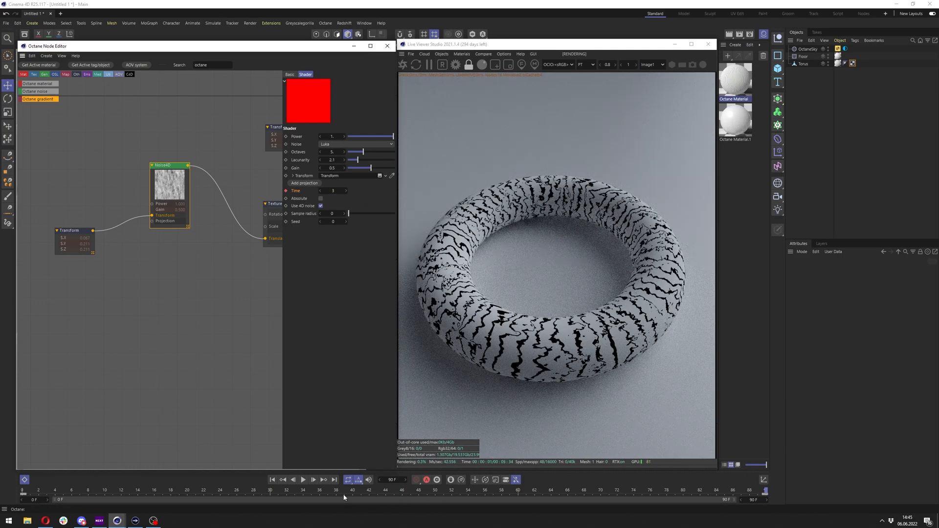
# Play the animation and enlarge the noise Transform's S.Y and S.Z scale
pyautogui.click(304, 479)
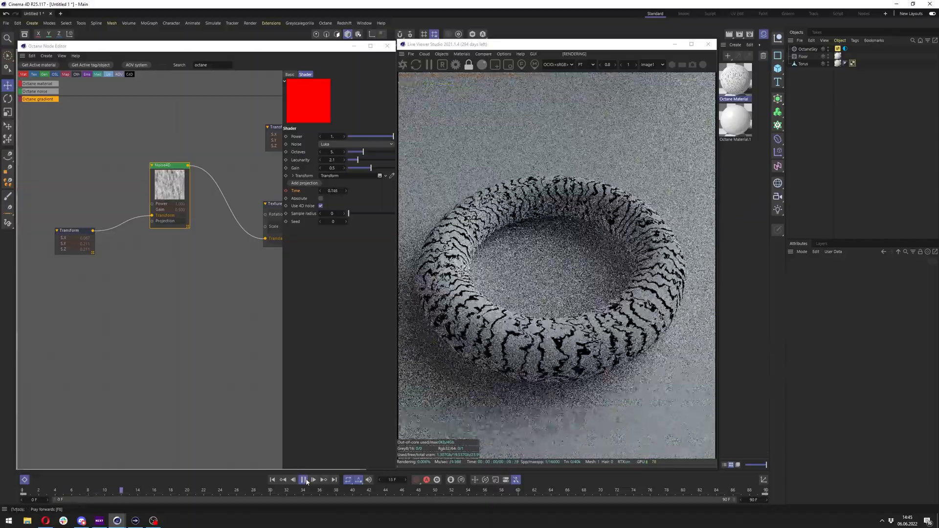
pyautogui.click(303, 480)
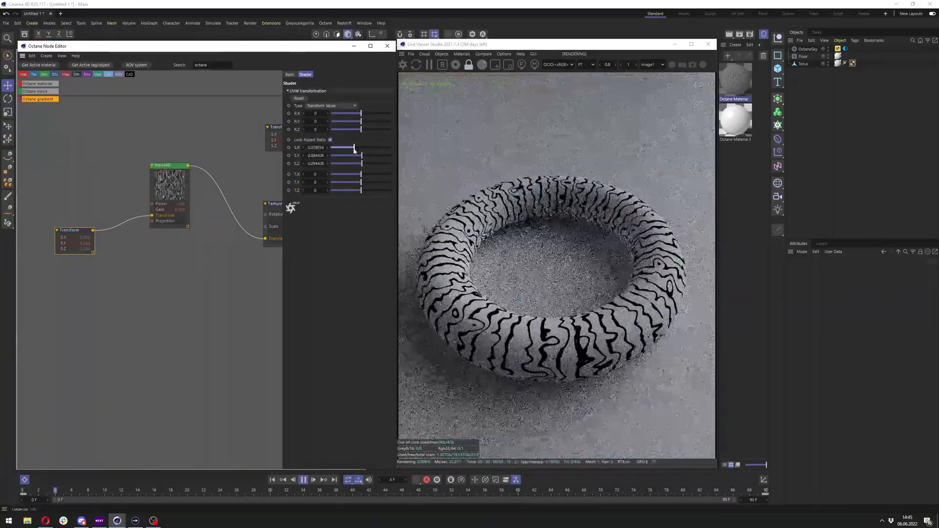
pyautogui.moveTo(353, 148); pyautogui.dragTo(360, 147)
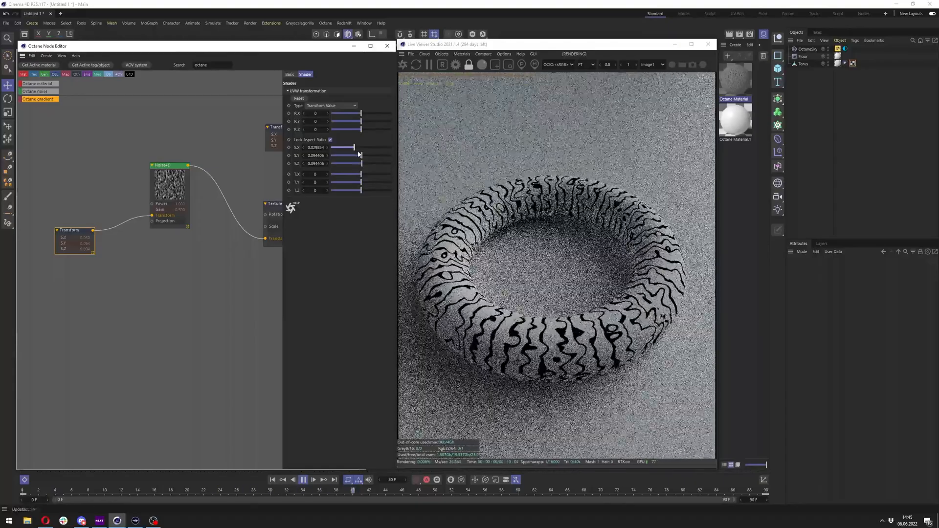